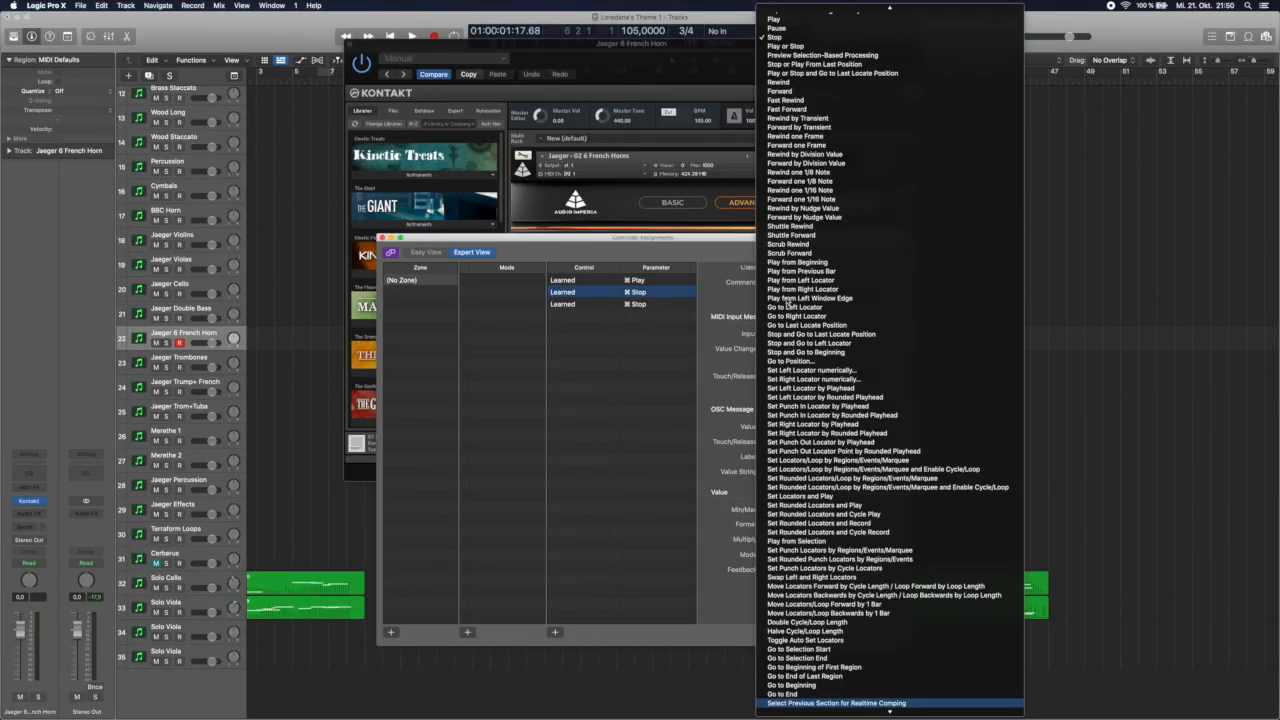
pyautogui.scroll(-3)
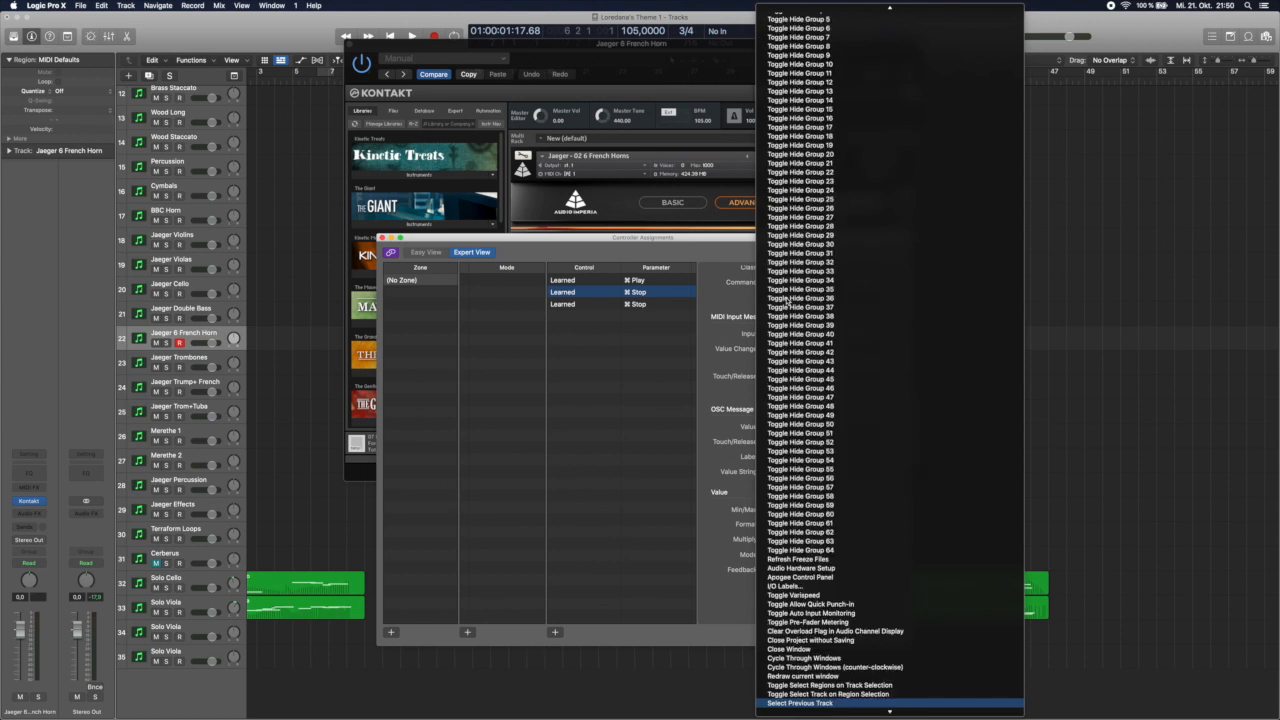